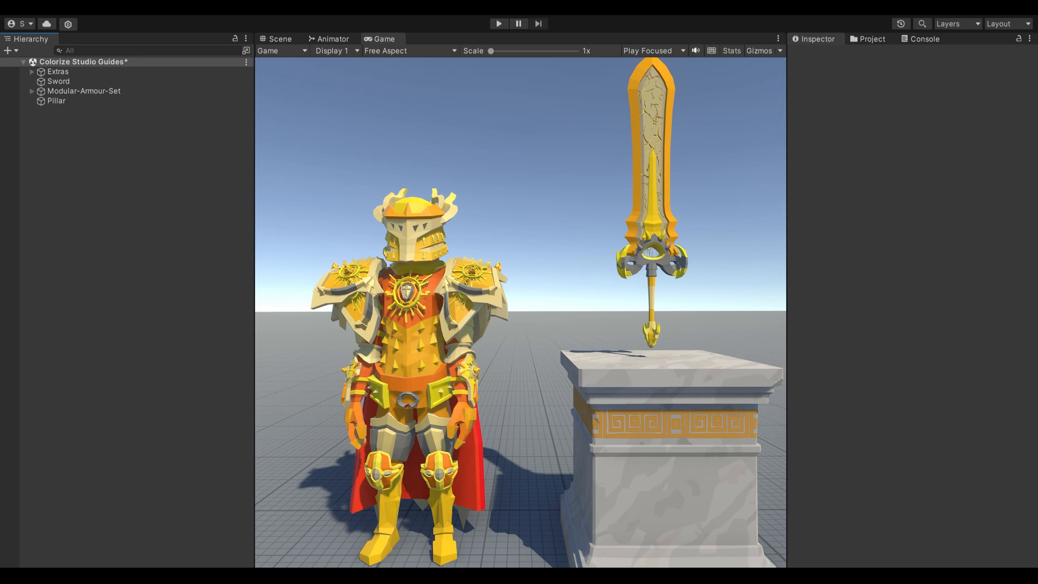
- Drag the Colorize Manager prefab from the Project assets into the scene Hierarchy
left_click(871, 38)
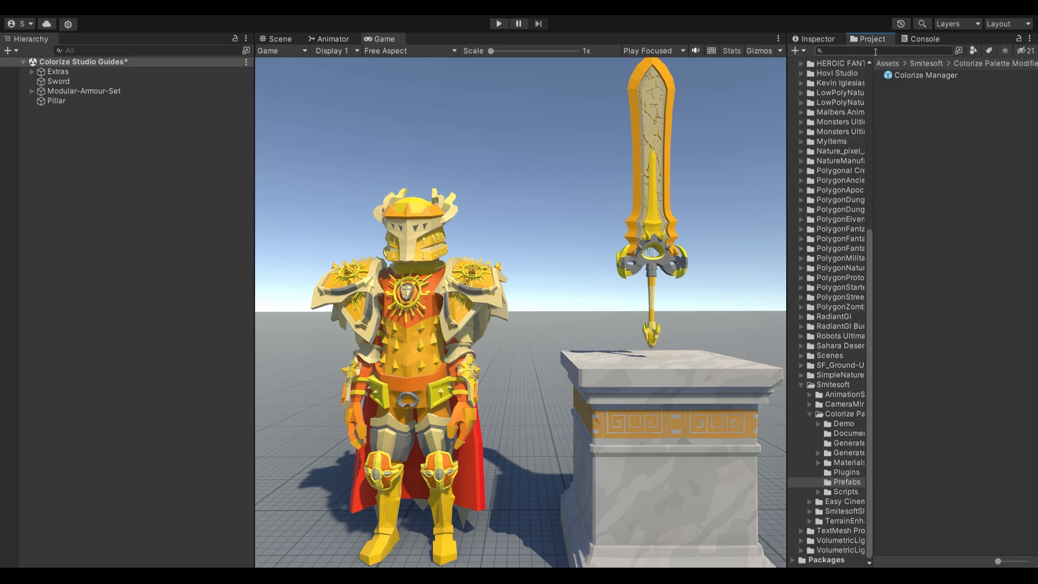
left_click(55, 81)
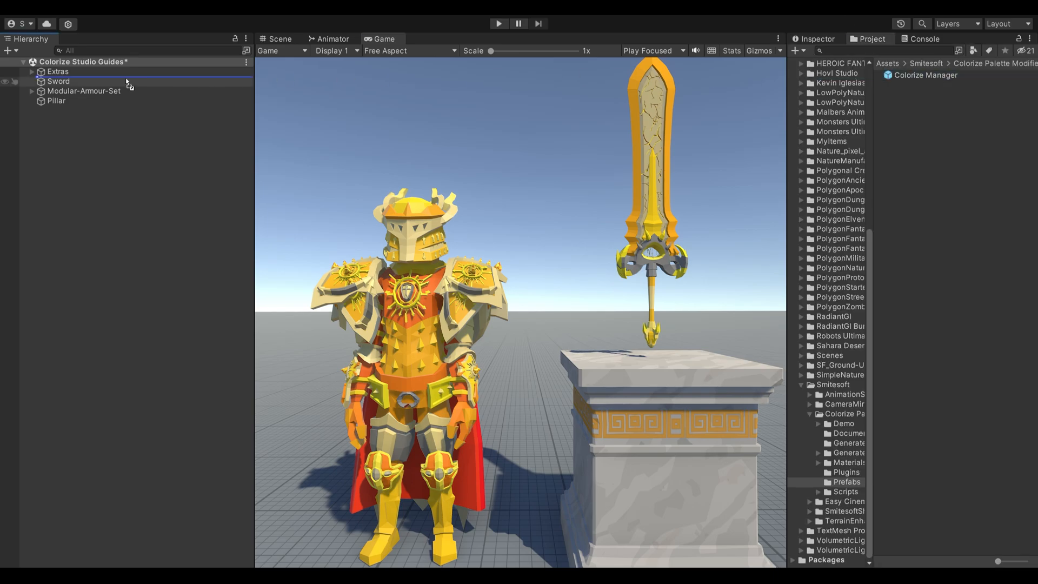
left_click(81, 81)
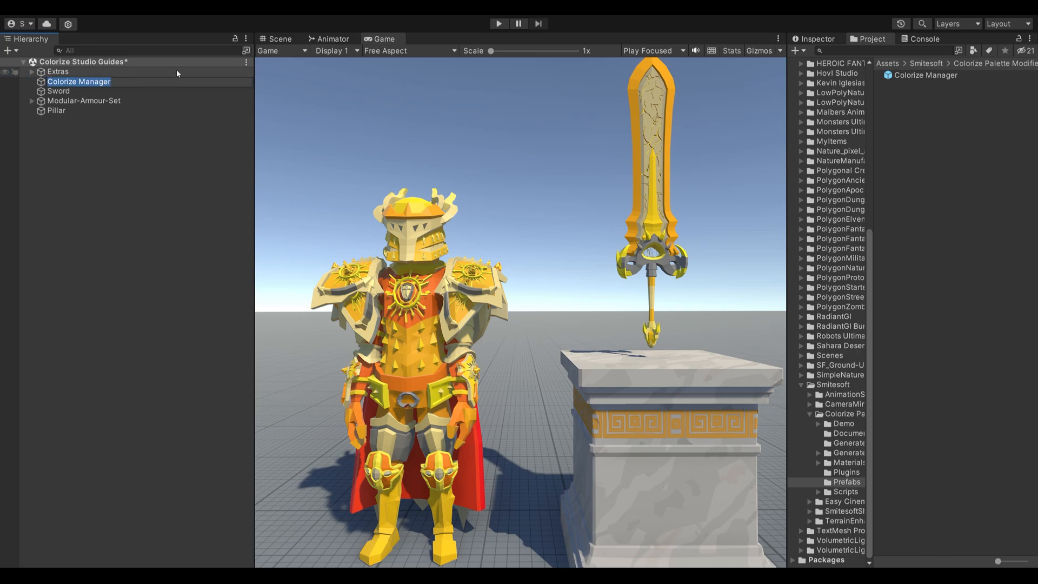
- Show the Colorize Manager in the Inspector and lock it there
left_click(815, 39)
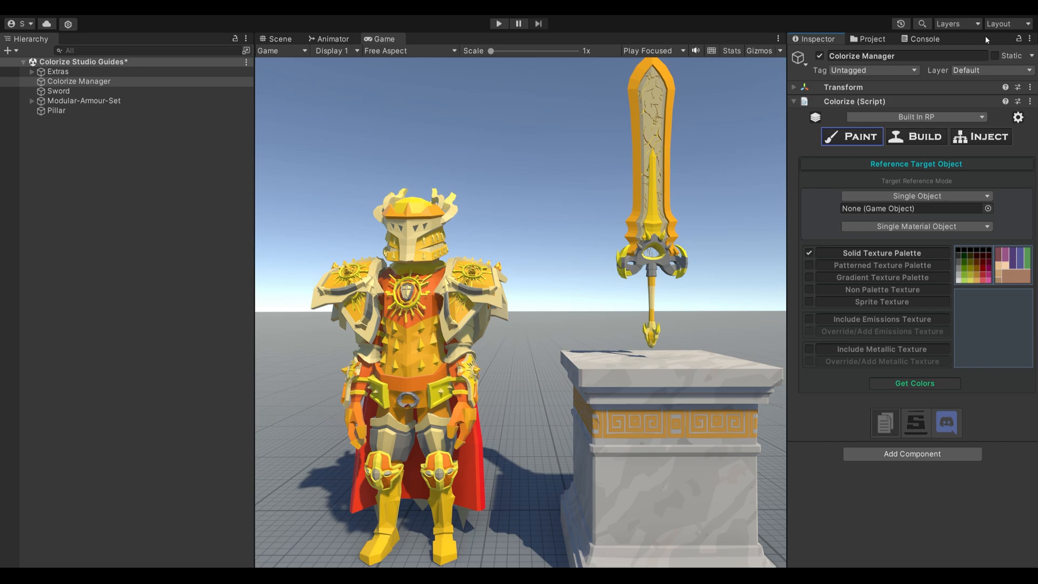
left_click(1030, 39)
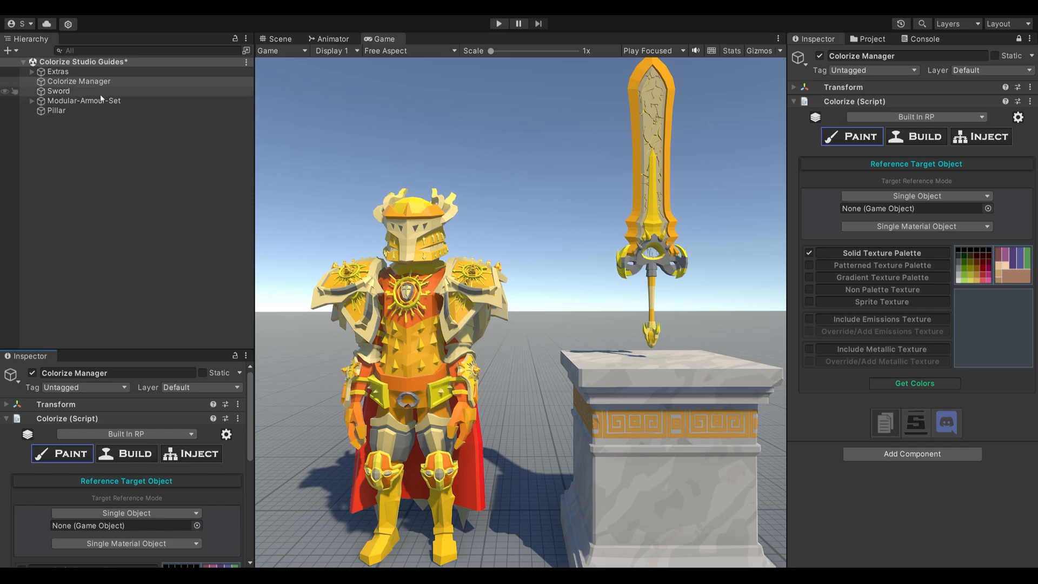
left_click(84, 101)
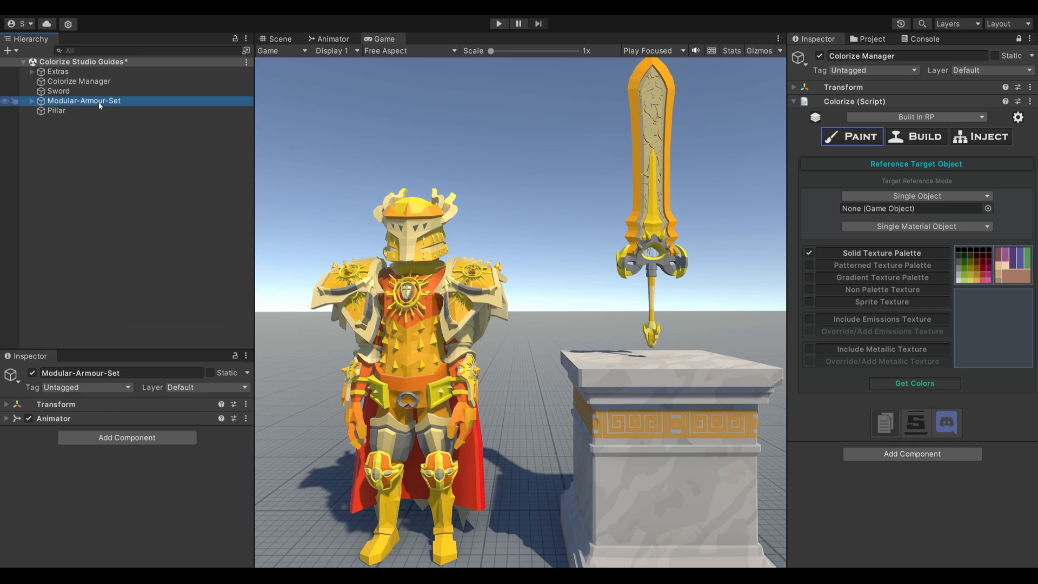
left_click(54, 111)
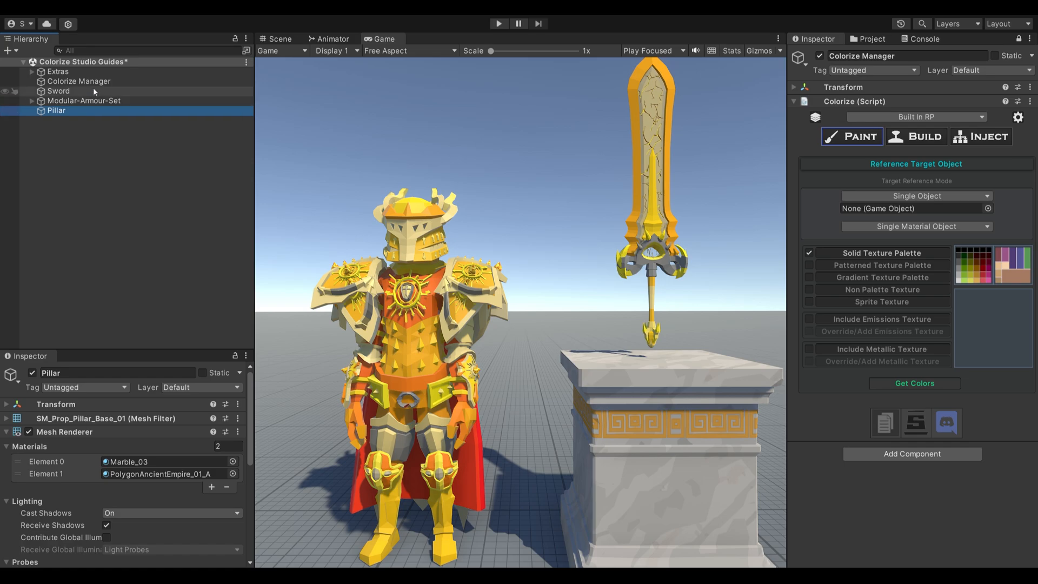
left_click(57, 90)
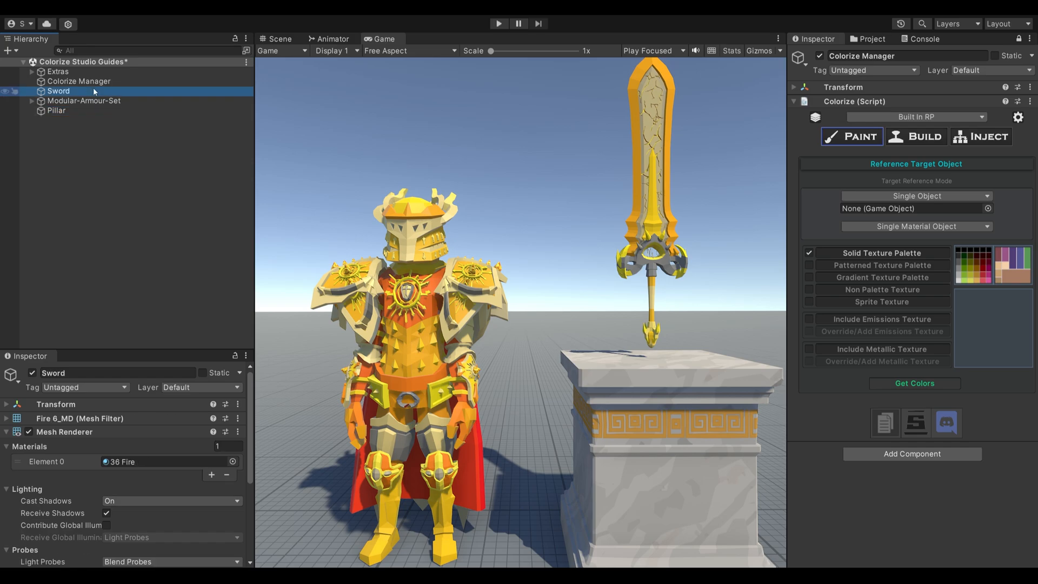
mouse_move(146, 305)
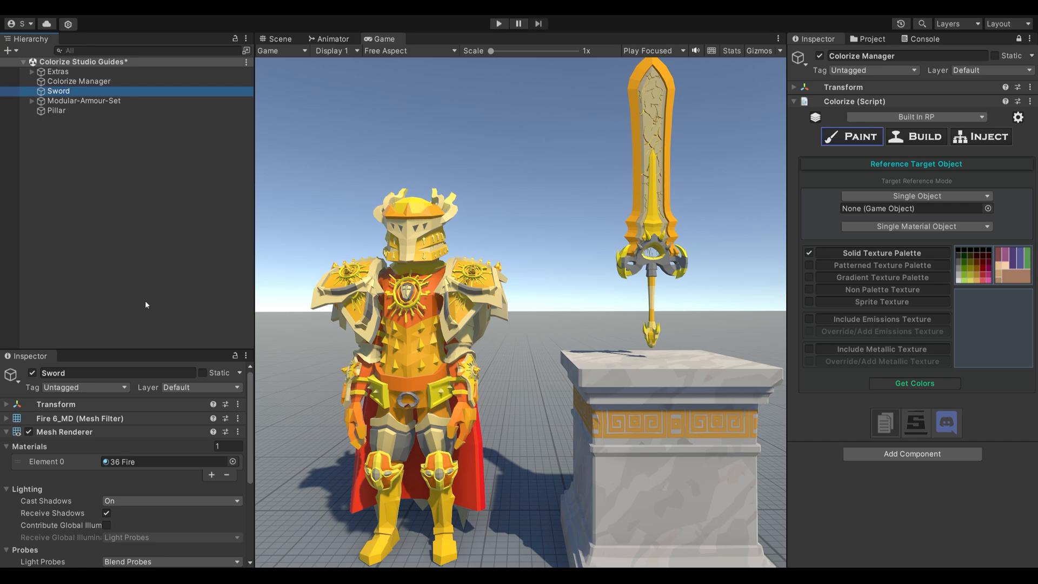
mouse_move(148, 482)
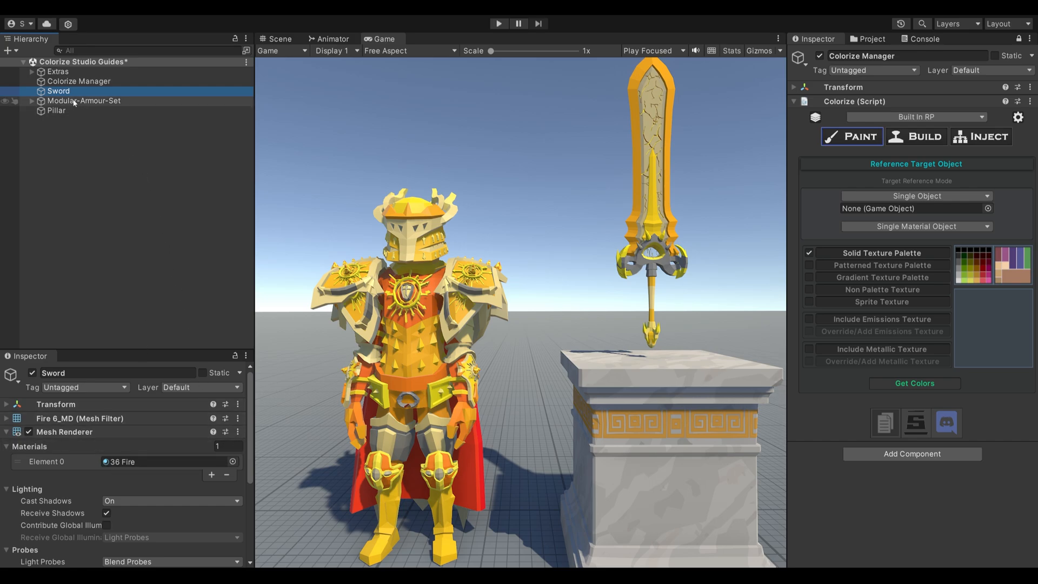
- Assign the Sword to the Single Object field and load its colours with Get Colors
left_click(908, 208)
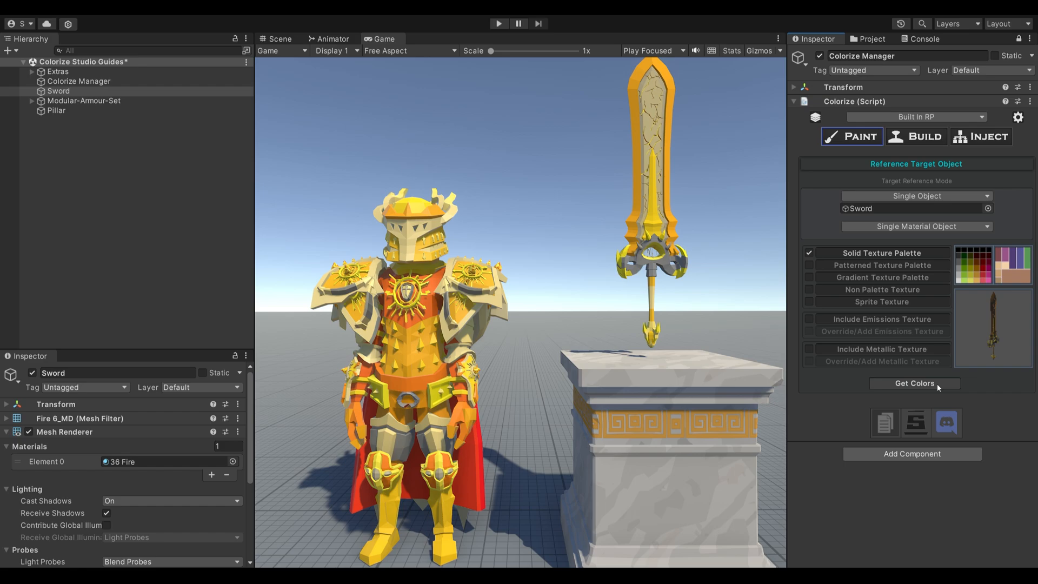
left_click(915, 383)
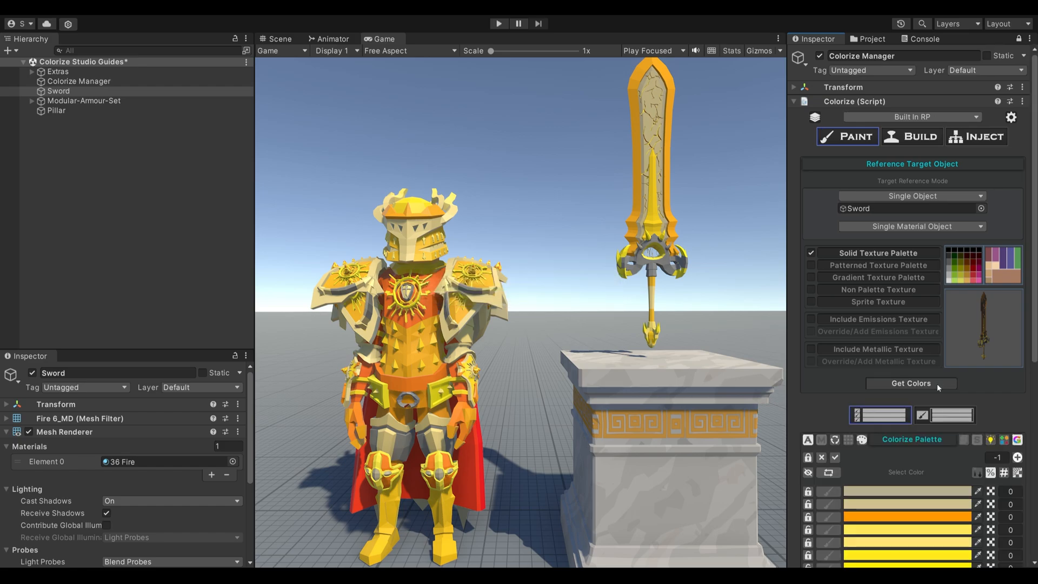
scroll("down", 3)
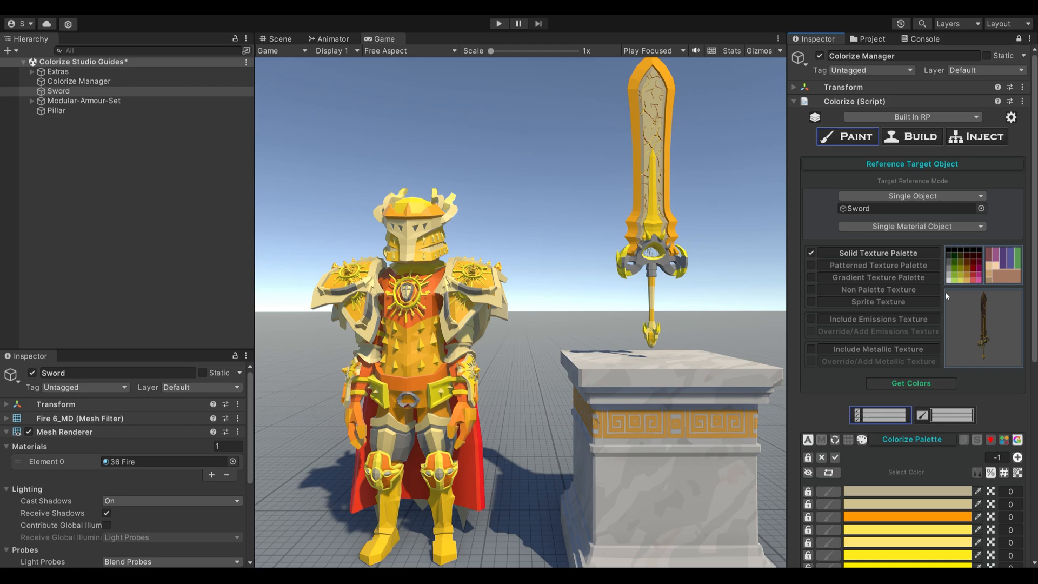
- Replace the Sword target with the Pillar, using Multi Material Object mode
left_click(53, 112)
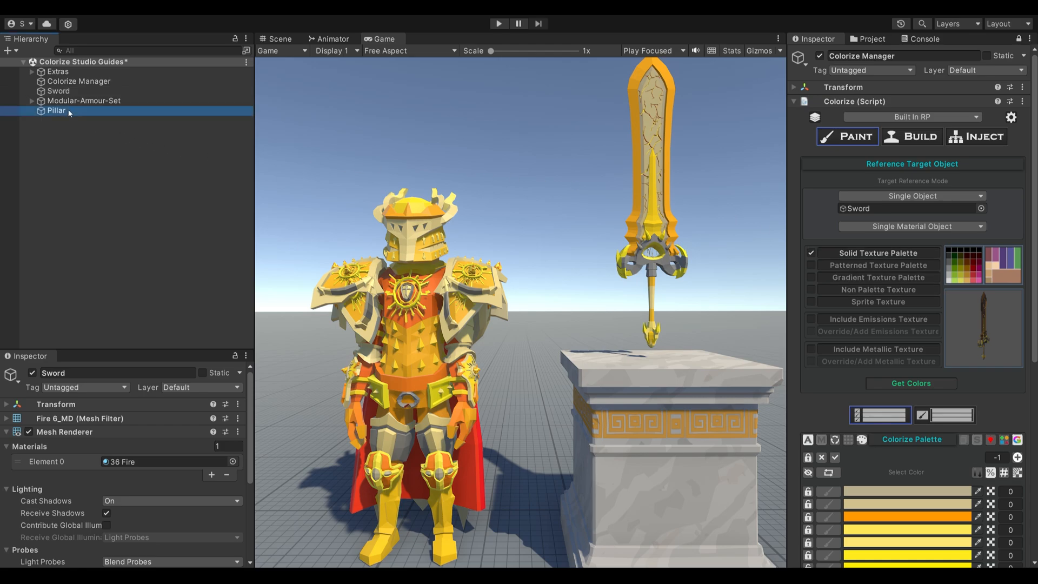
left_click(52, 110)
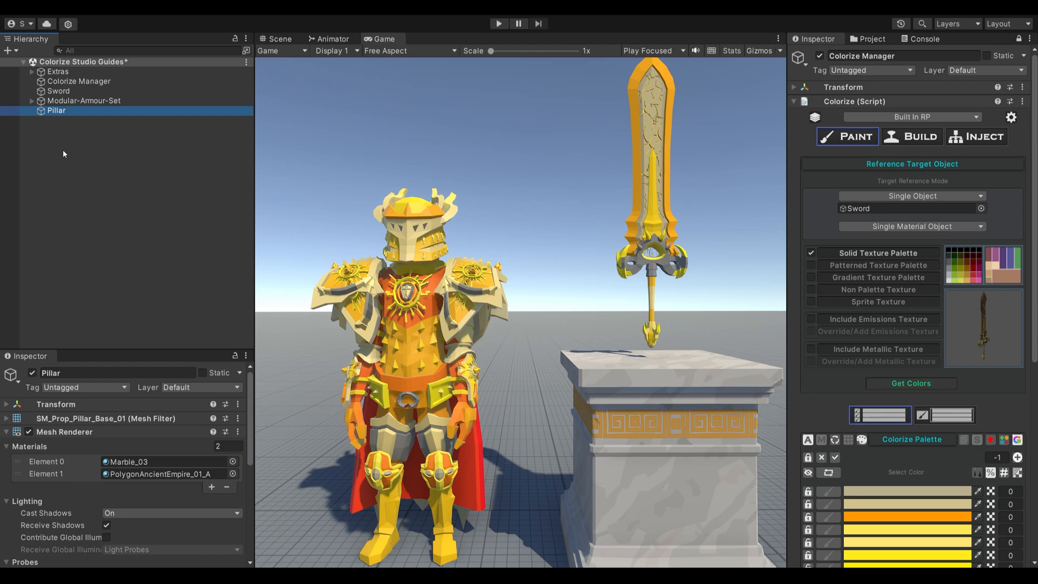
left_click(911, 209)
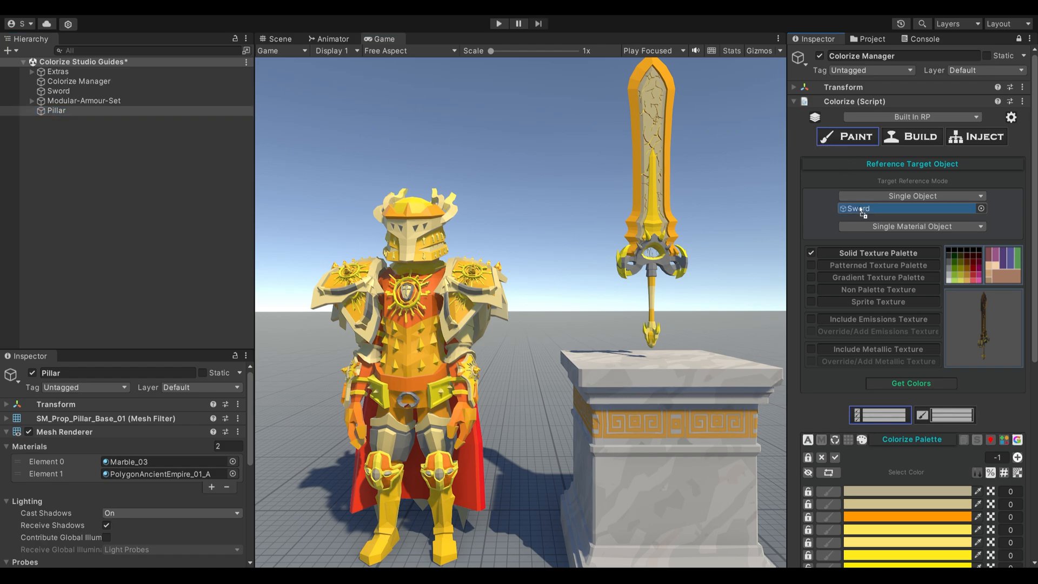
left_click(917, 226)
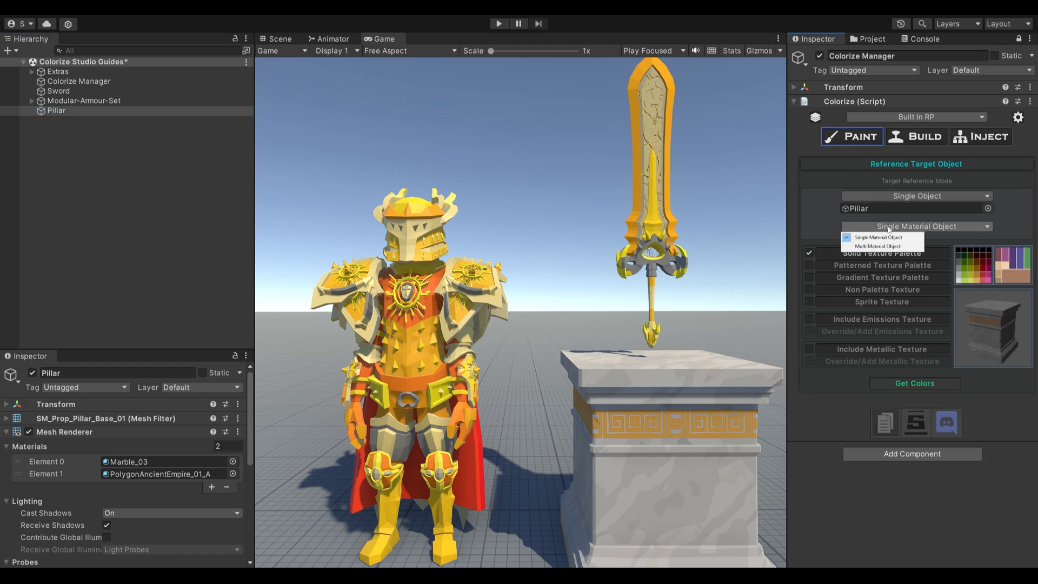
left_click(879, 246)
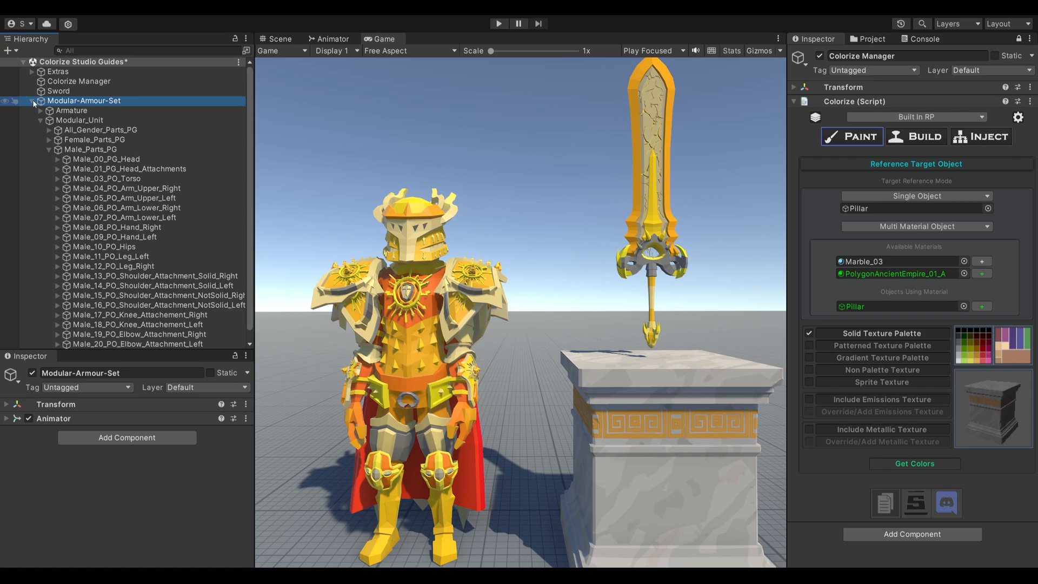
mouse_move(229, 103)
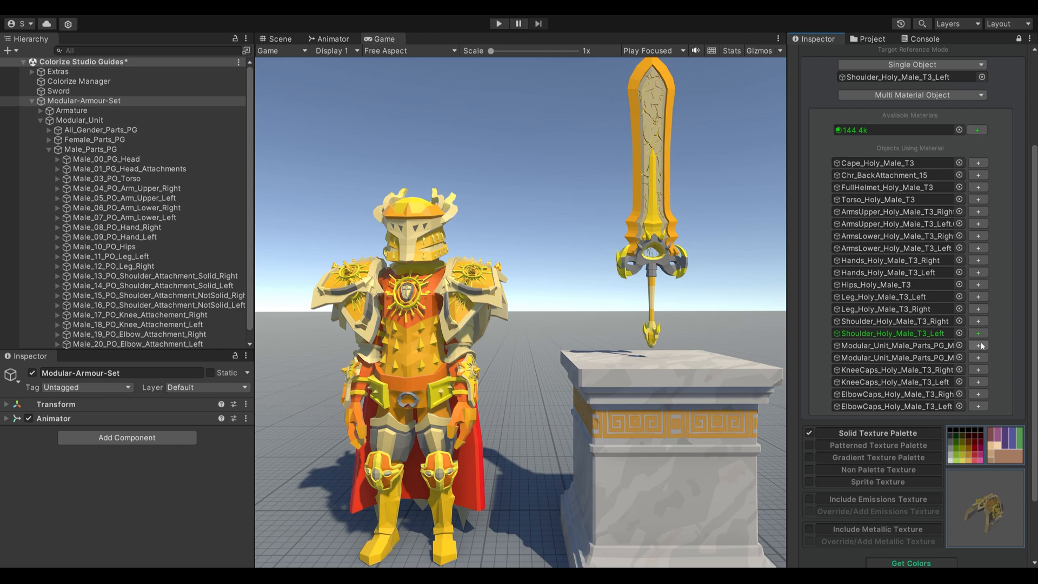
- Switch the target to Hips_Holy_Male_T3, then to ArmsUpper_Holy_Male_T3_Right
left_click(875, 284)
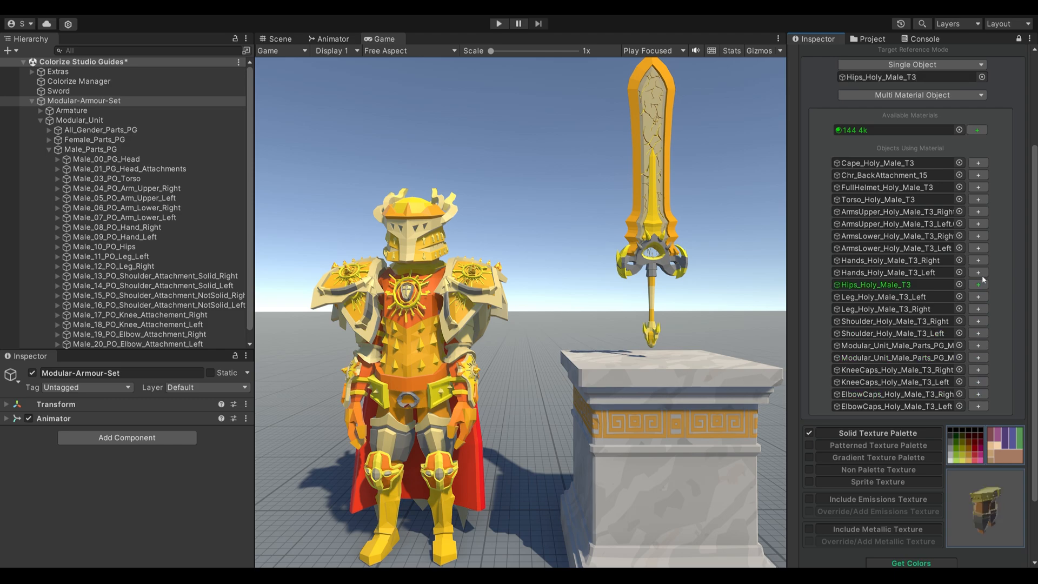
left_click(895, 236)
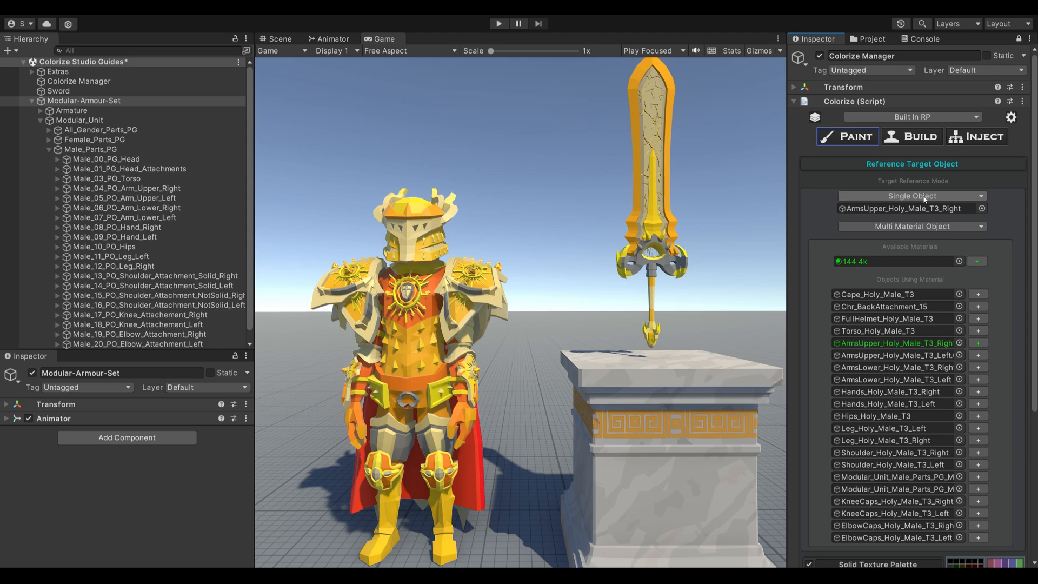
- Set the reference mode to Multi_Object Include_Active_Children and load the armour's palette with Get Colors
left_click(912, 195)
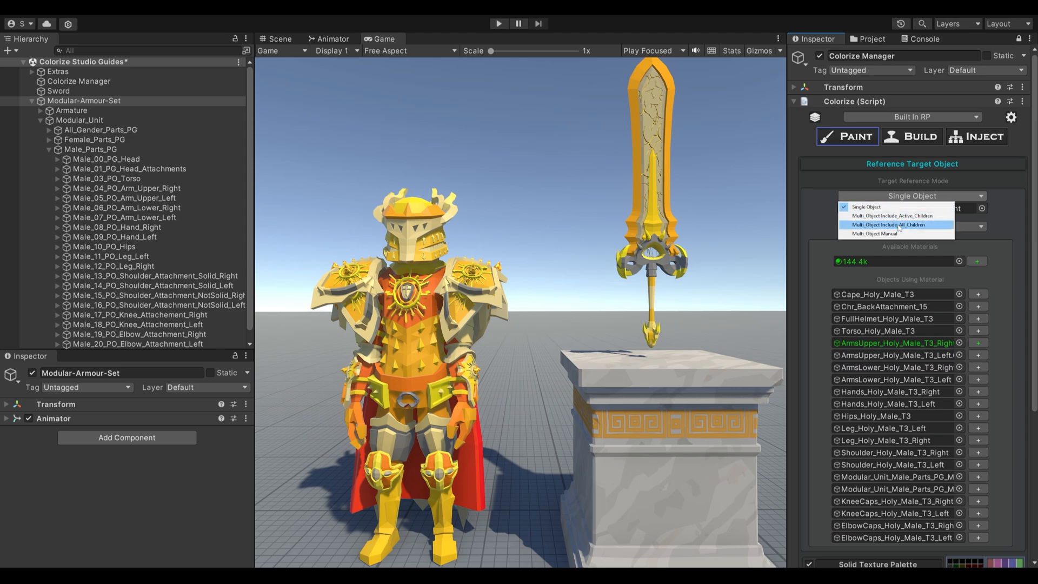
left_click(895, 216)
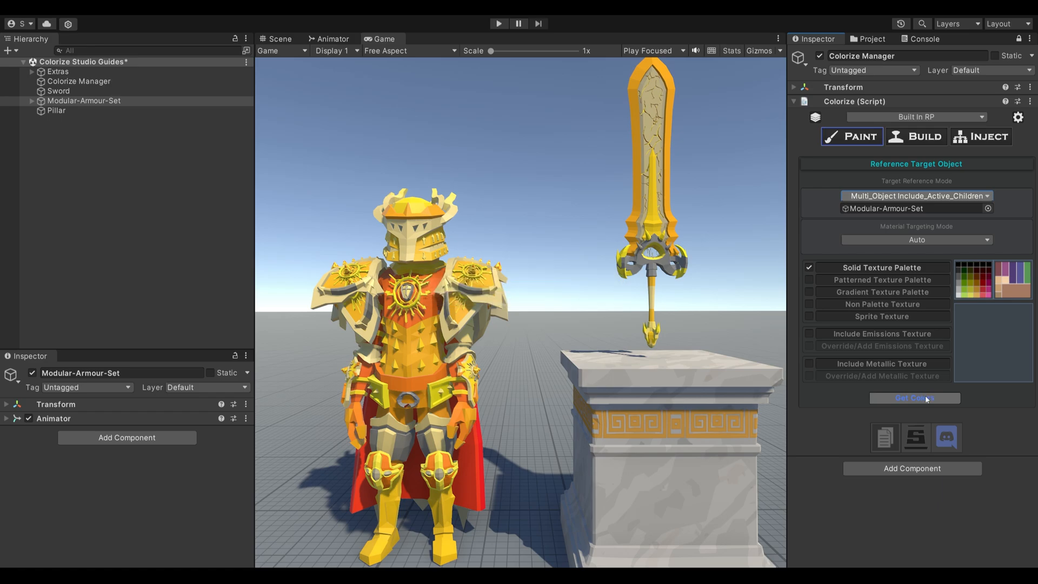
left_click(915, 398)
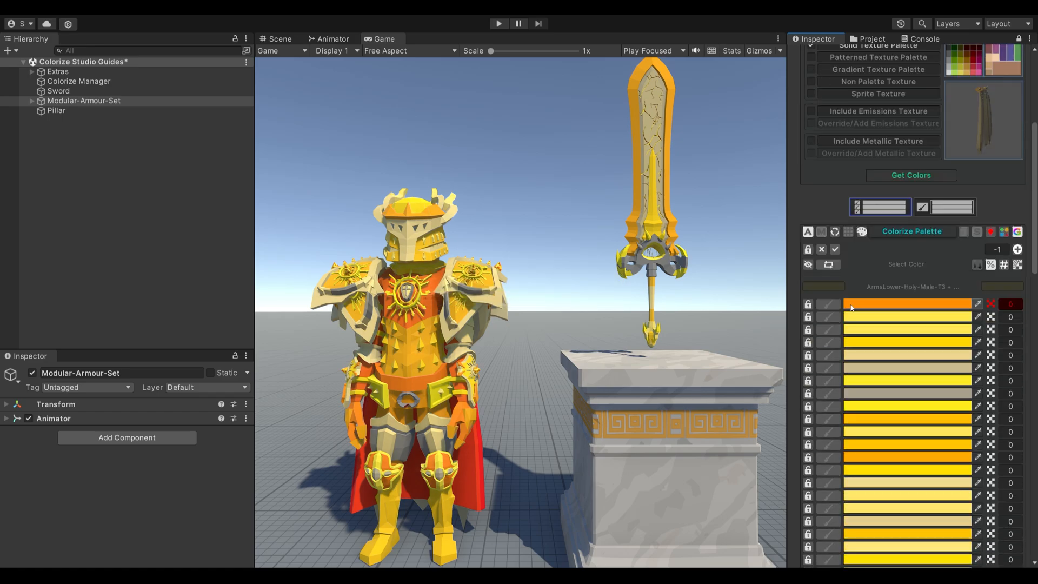
scroll("down", 3)
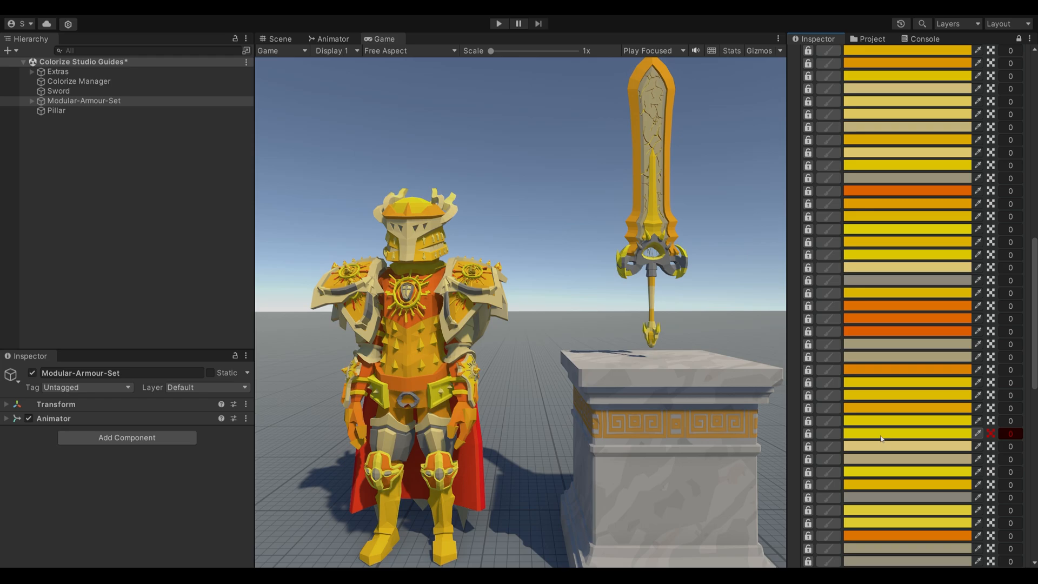